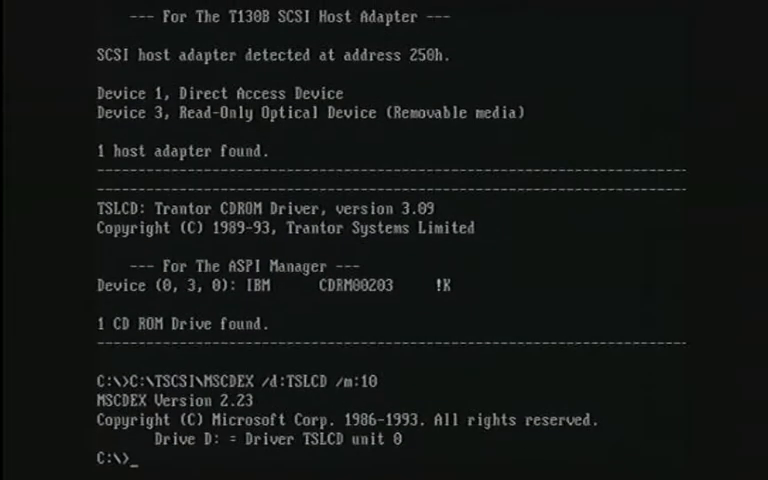
Launch Windows 3.0 from the C:\> prompt with the win command
{"action": "type", "text": "w"}
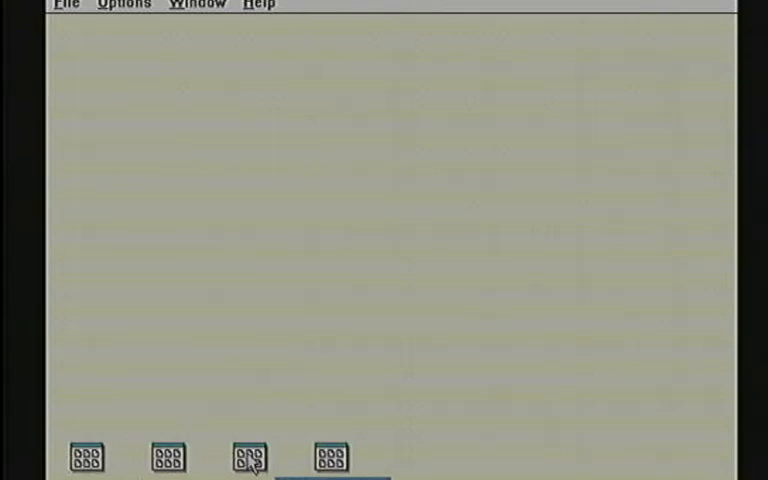
Start File Manager from the Main group to show drive C's directory tree
{"action": "double_click", "coordinate": [248, 458]}
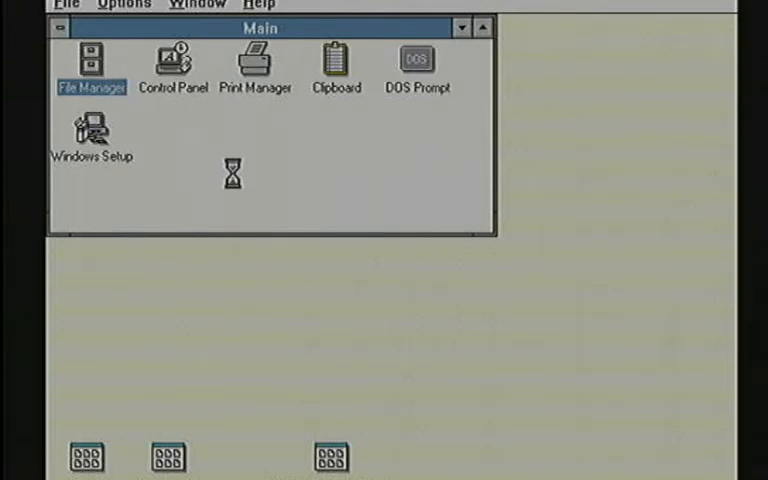
{"action": "double_click", "coordinate": [92, 60]}
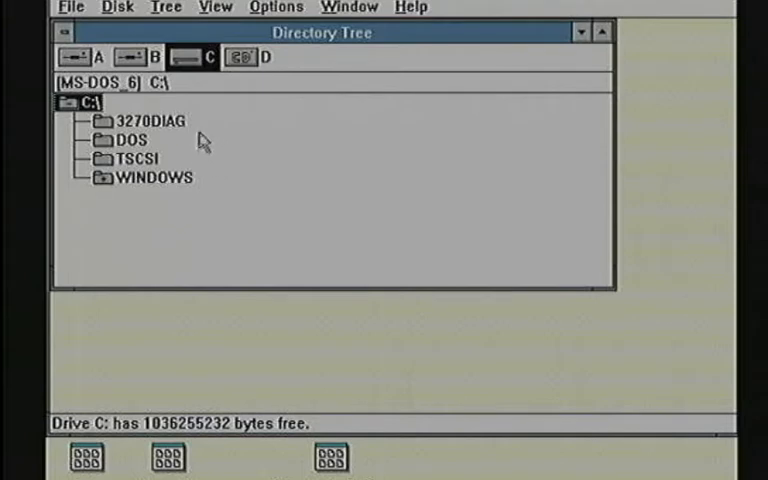
{"action": "mouse_move", "coordinate": [210, 144]}
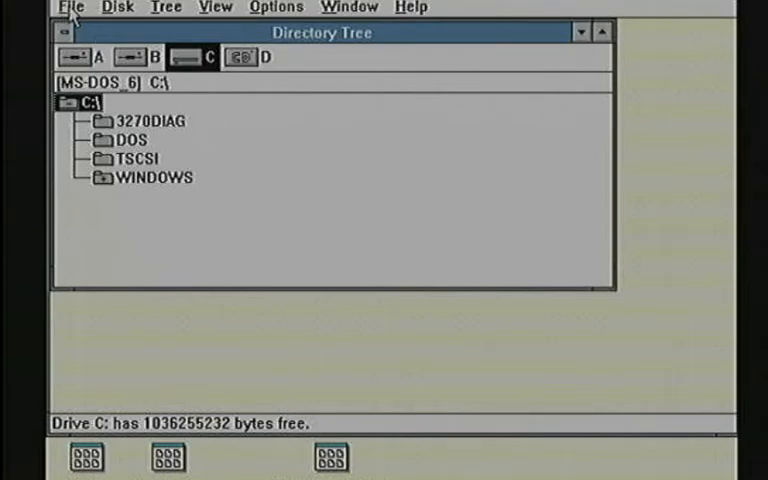
Exit File Manager via File > Exit without saving settings
{"action": "left_click", "coordinate": [70, 8]}
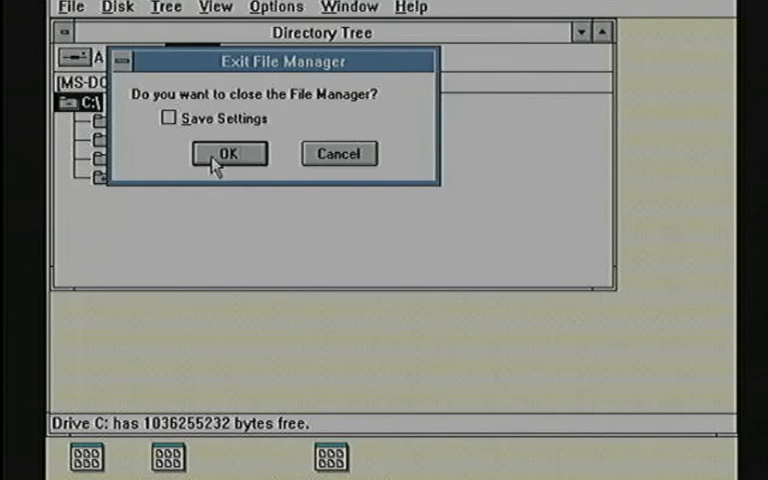
{"action": "left_click", "coordinate": [228, 154]}
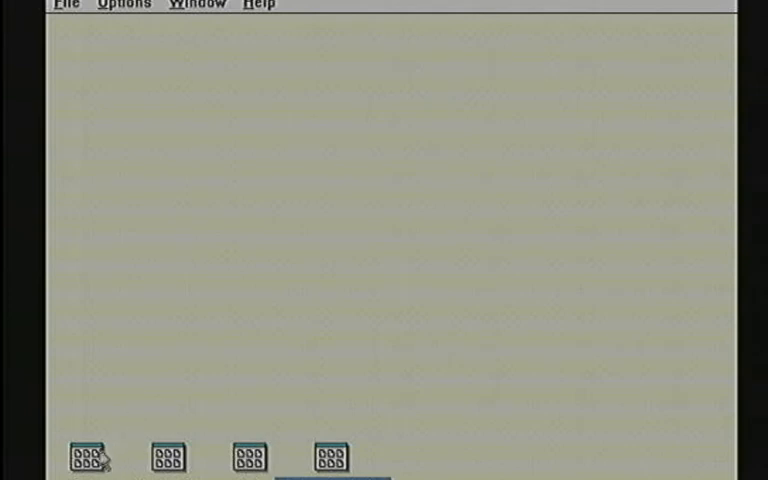
Start Solitaire from the Games group and play the ace of hearts to the foundation
{"action": "double_click", "coordinate": [88, 458]}
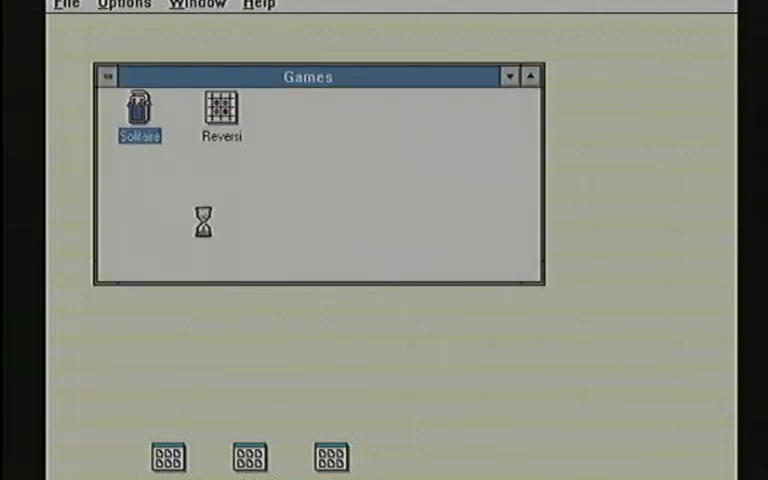
{"action": "double_click", "coordinate": [138, 104]}
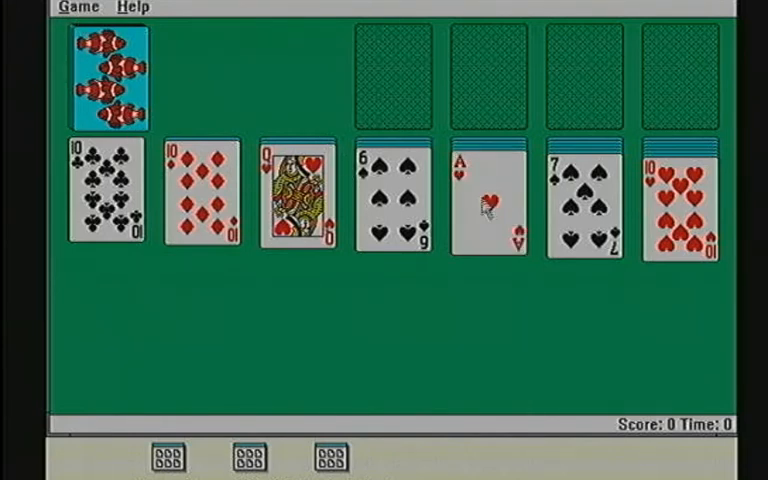
{"action": "double_click", "coordinate": [488, 200]}
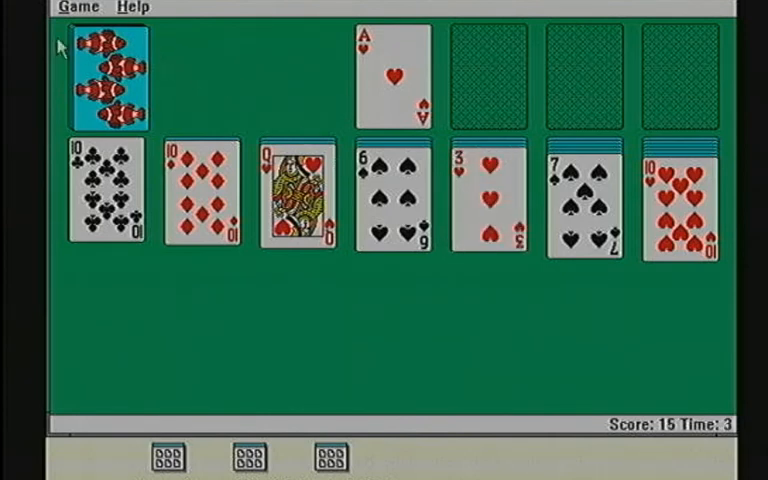
Close Solitaire and request Exit Windows, bringing up its confirmation
{"action": "left_click", "coordinate": [76, 8]}
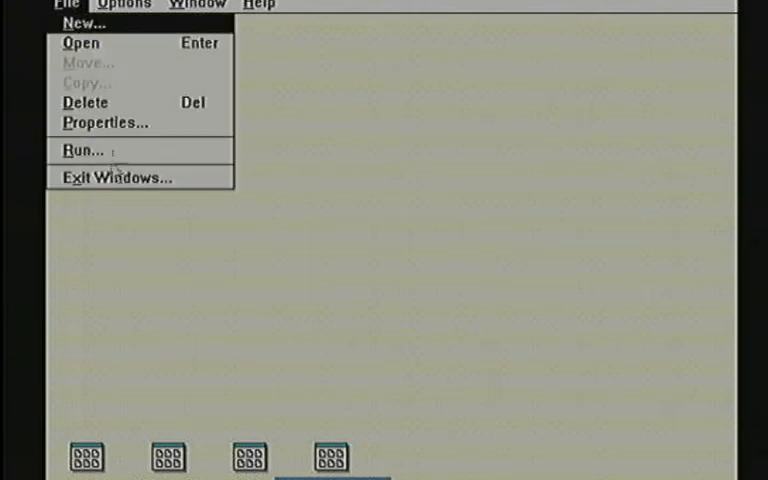
{"action": "left_click", "coordinate": [118, 176]}
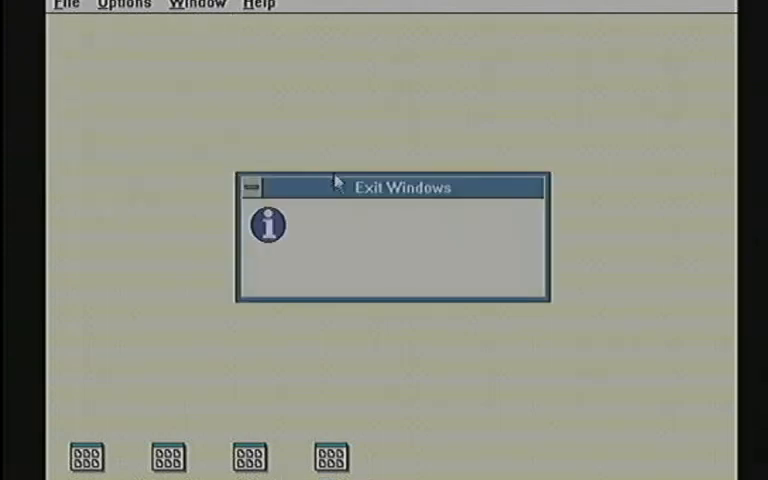